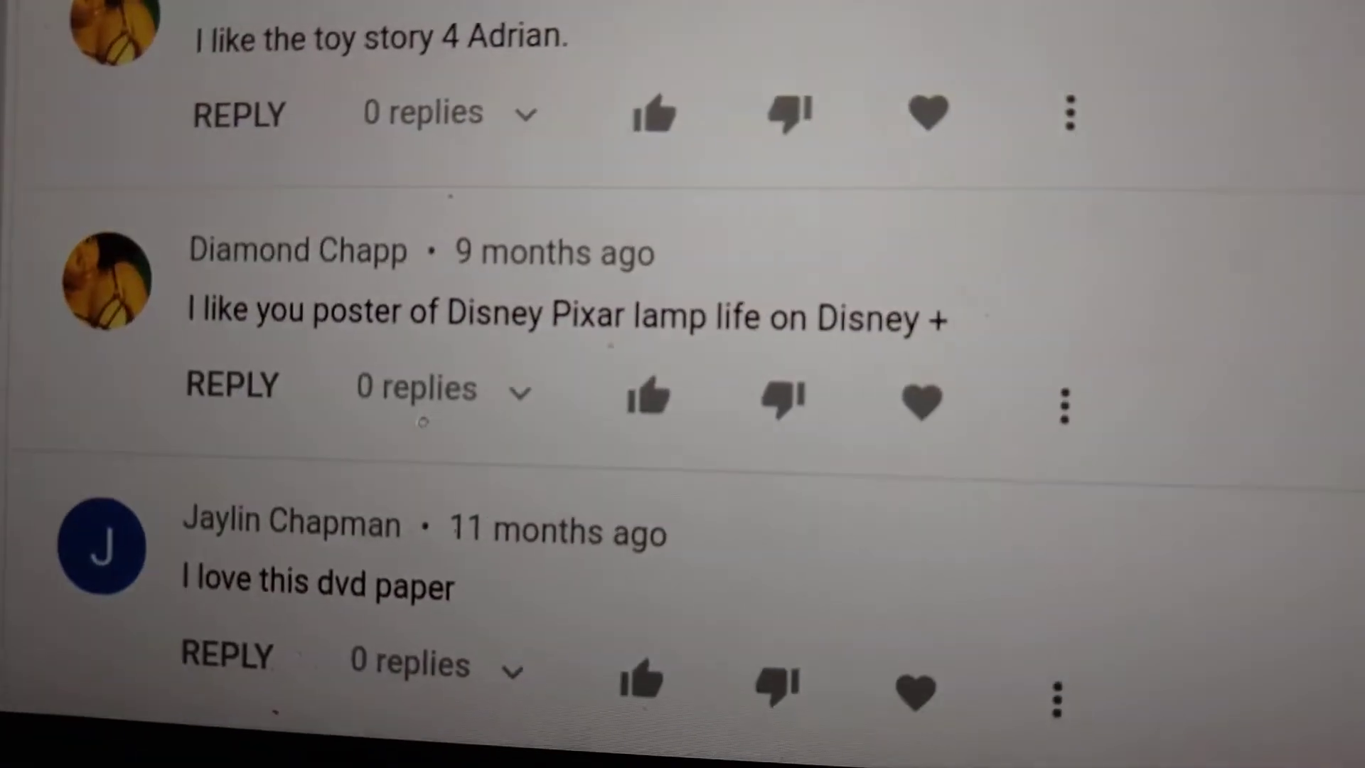
pyautogui.scroll(-3)
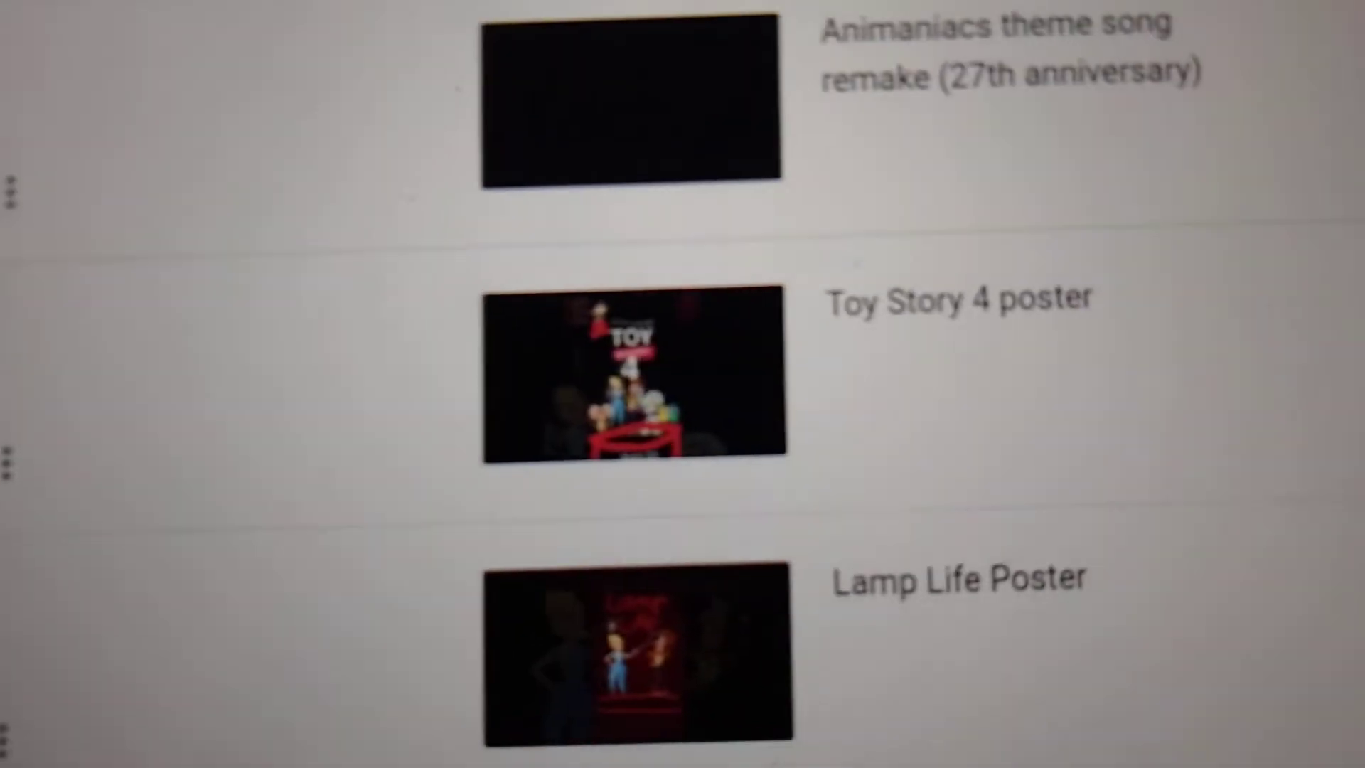
pyautogui.scroll(-3)
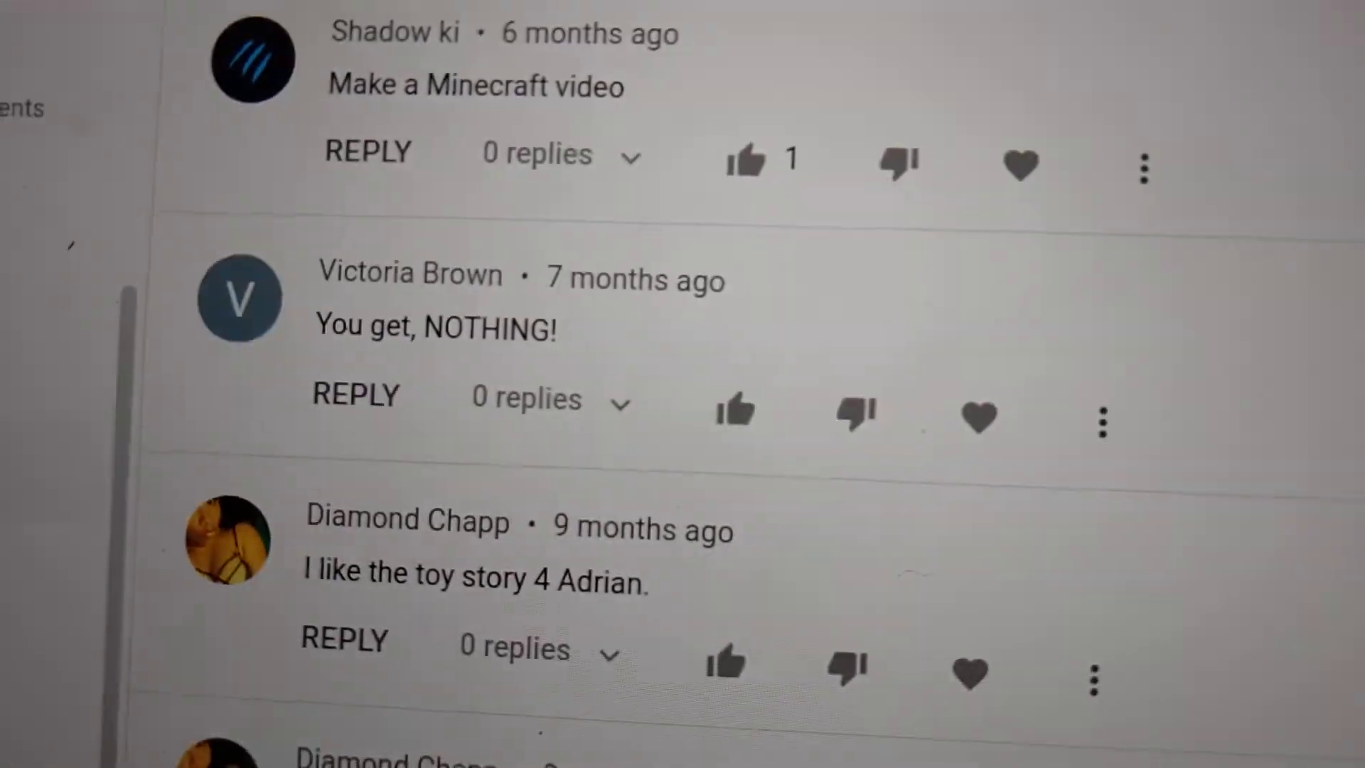
pyautogui.scroll(-3)
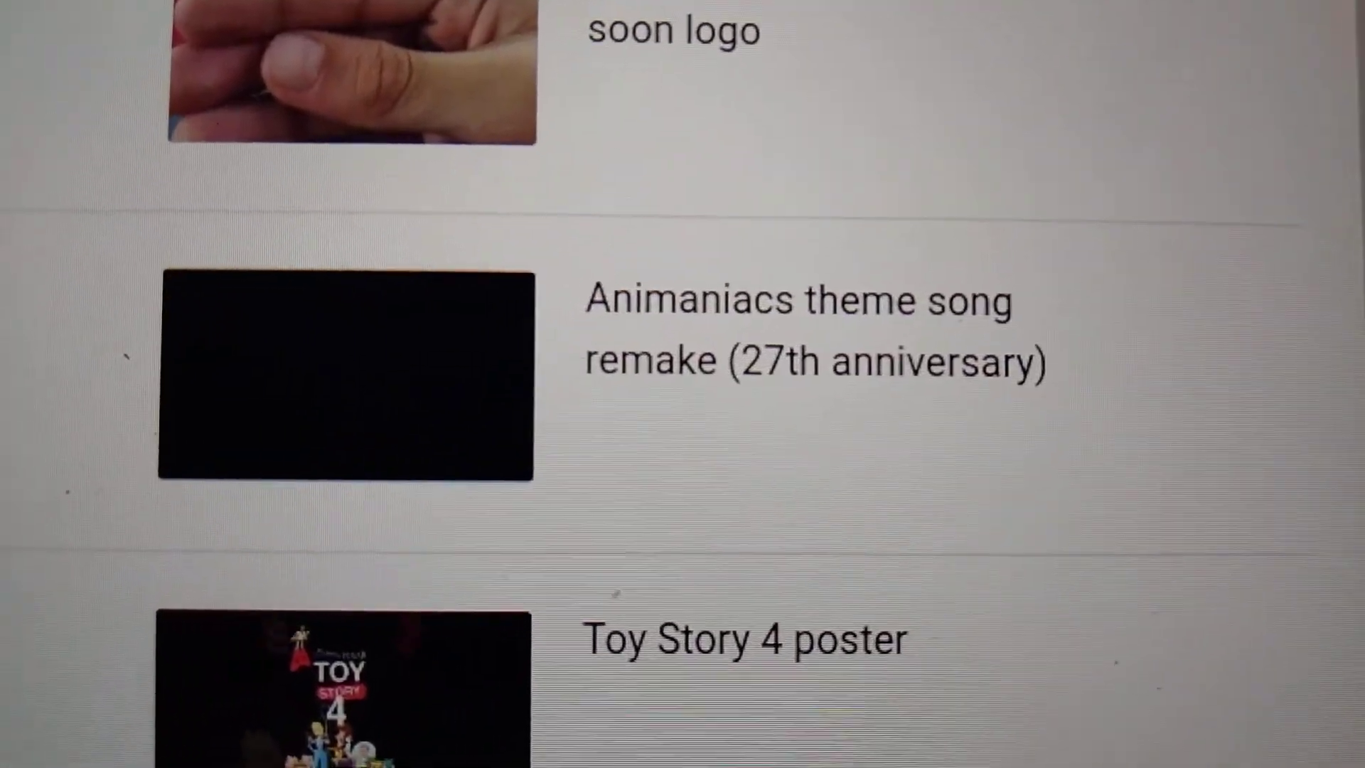
pyautogui.scroll(-3)
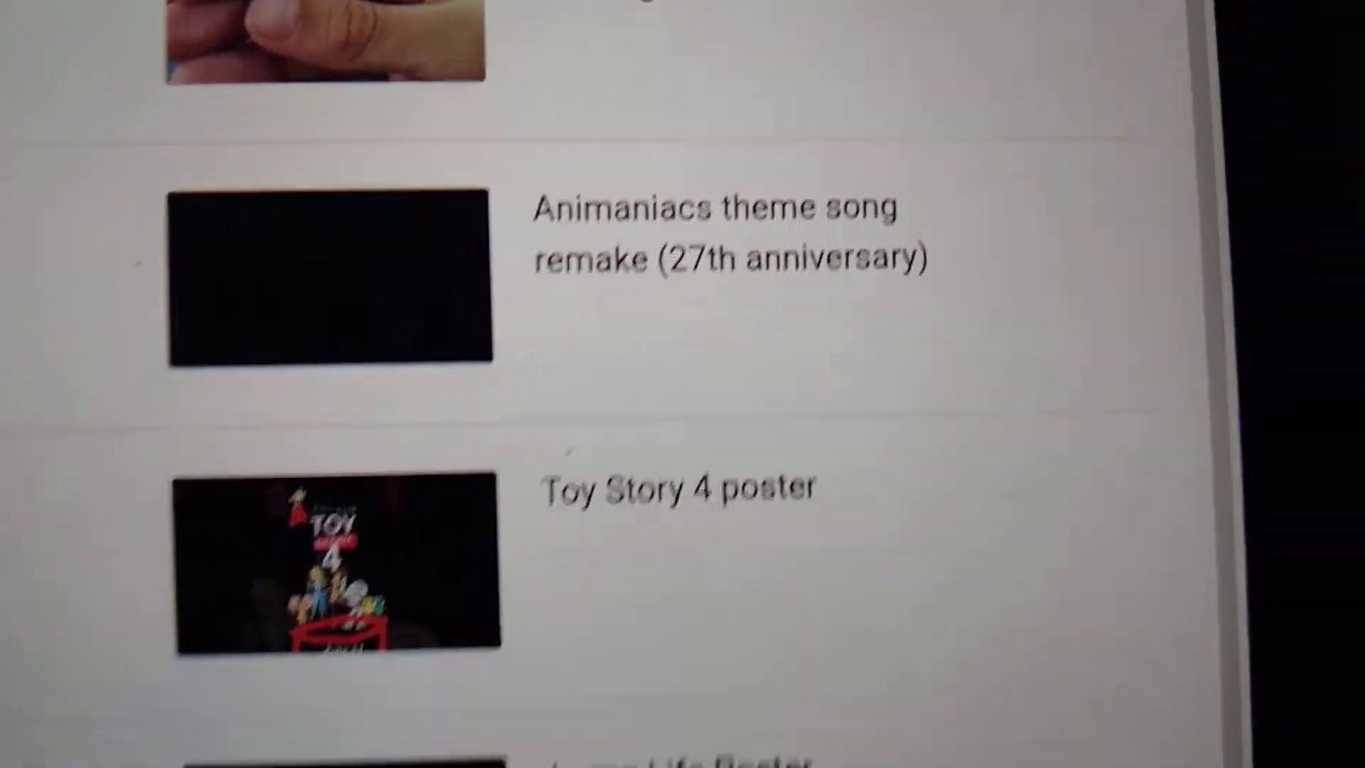
pyautogui.scroll(-3)
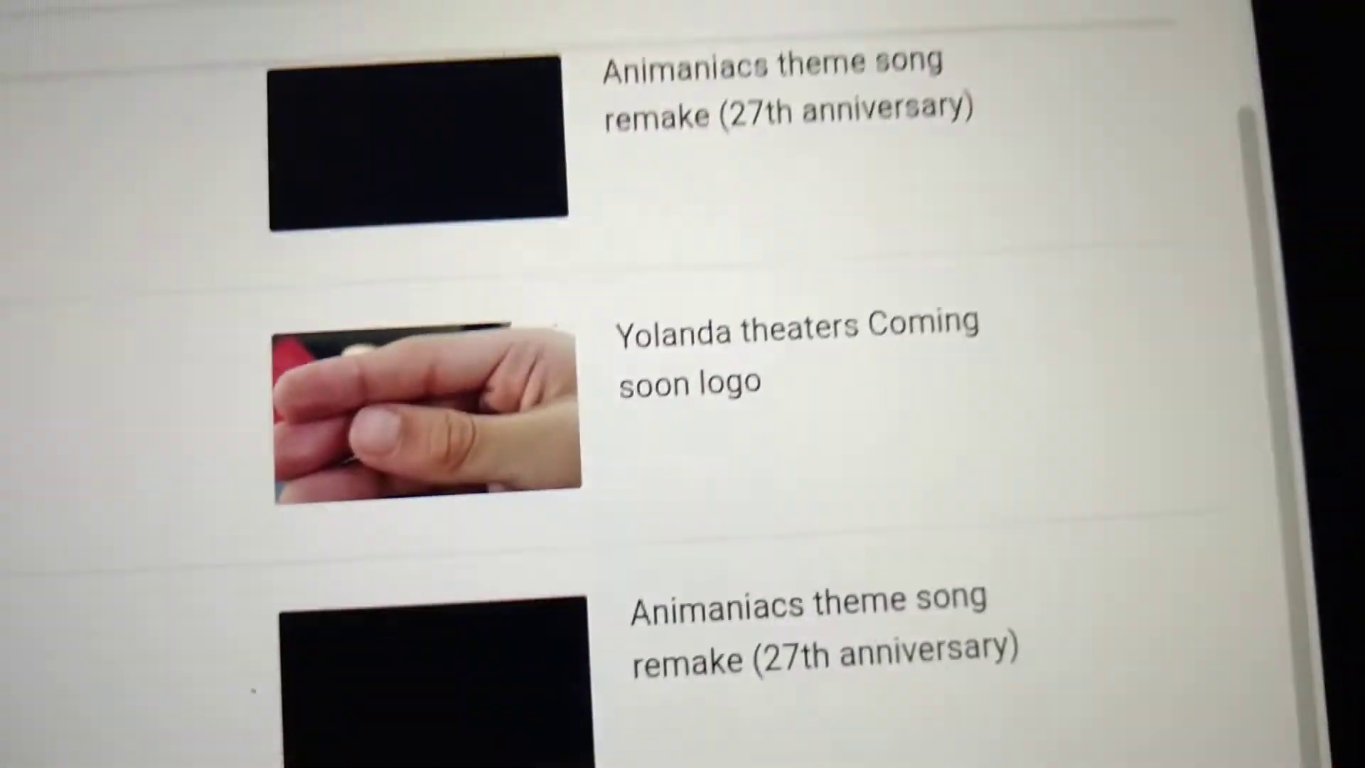
pyautogui.scroll(-3)
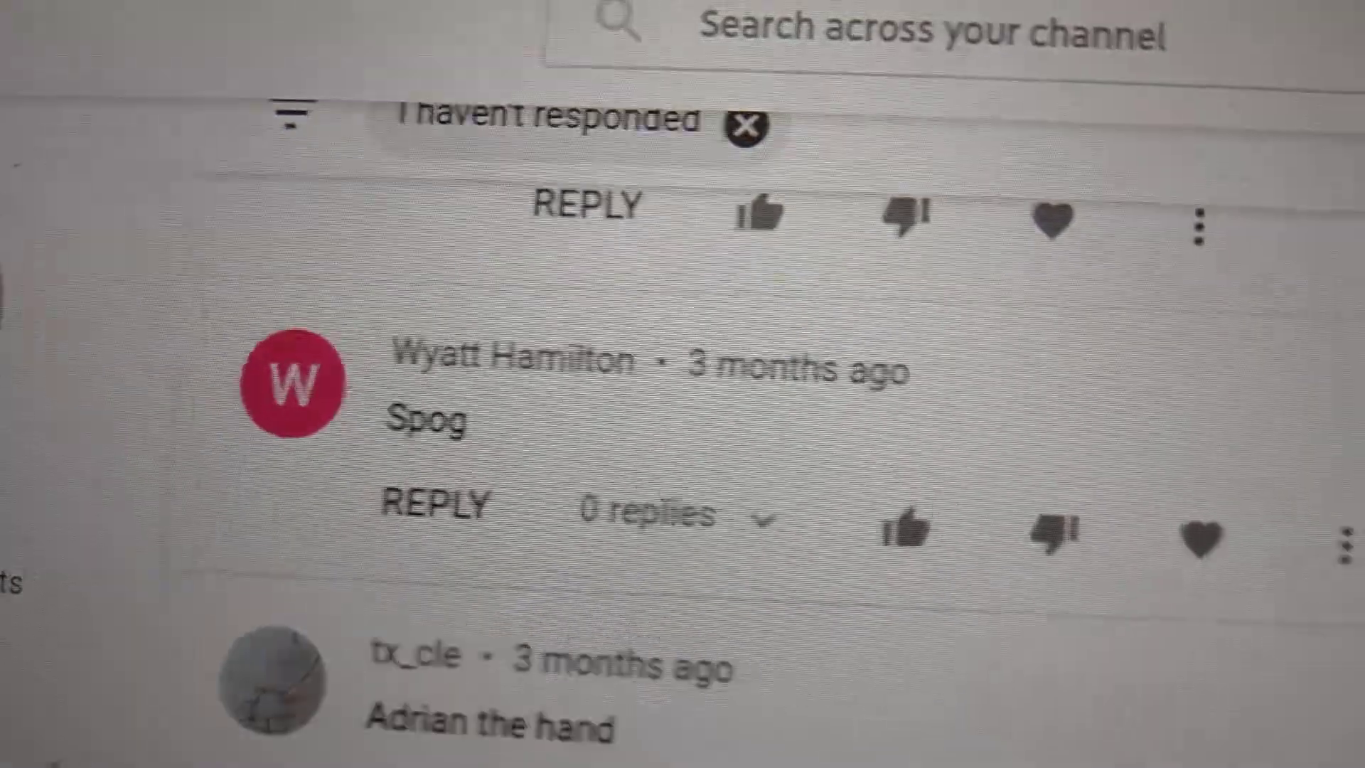
pyautogui.scroll(-3)
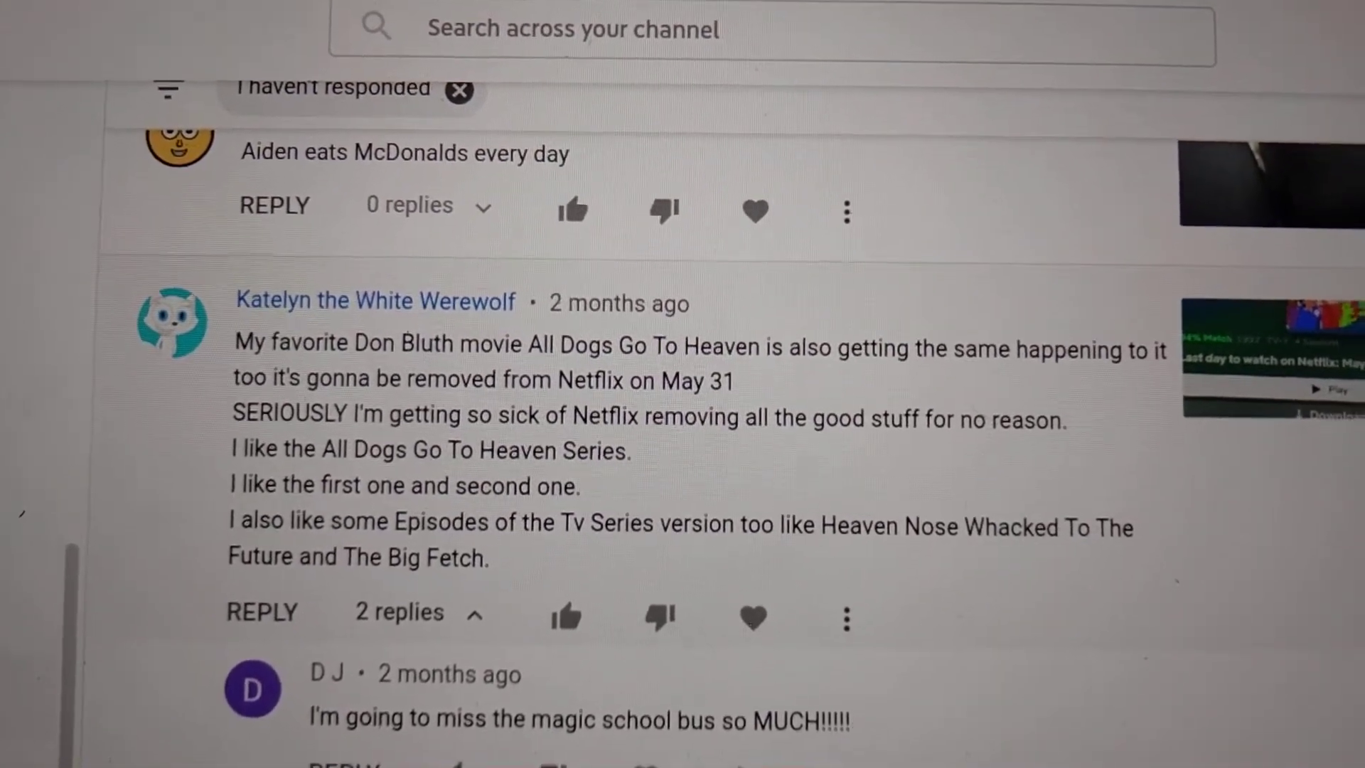
pyautogui.scroll(-3)
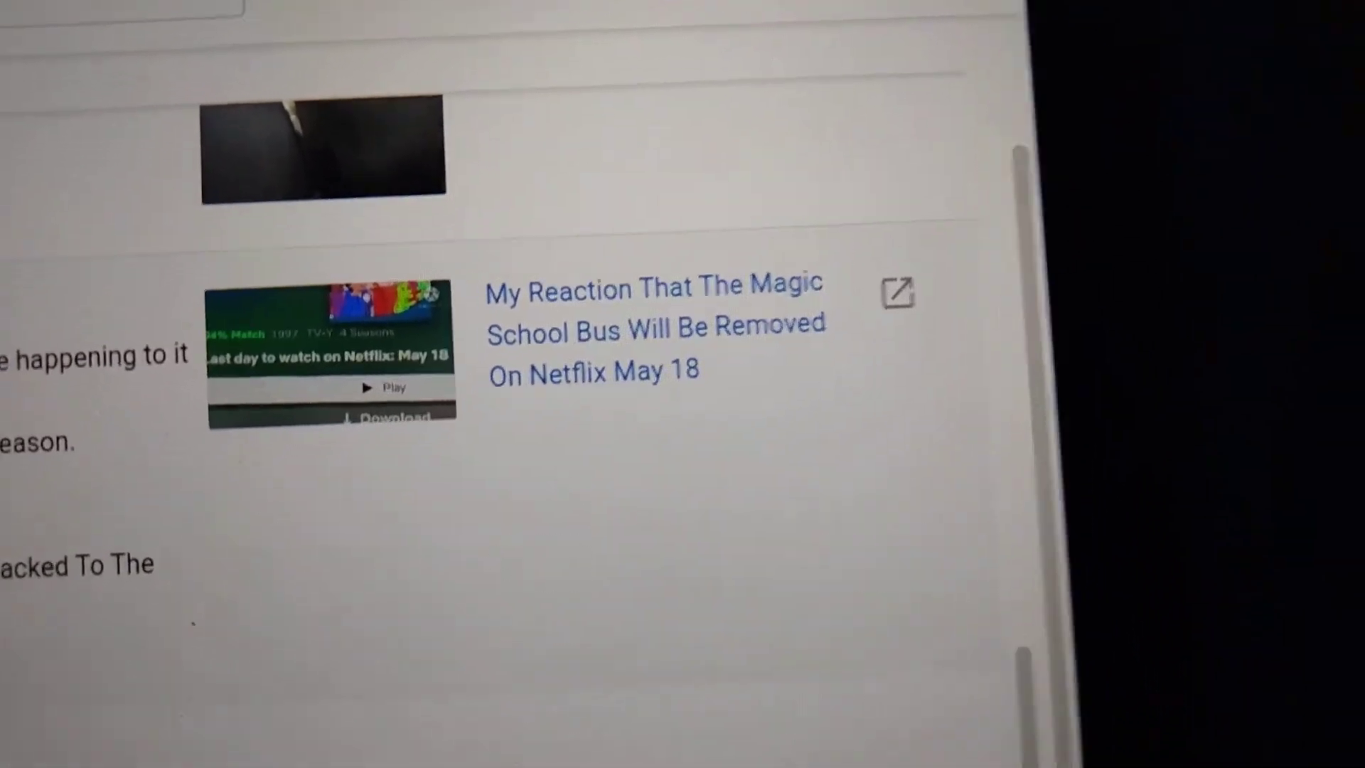
pyautogui.scroll(-3)
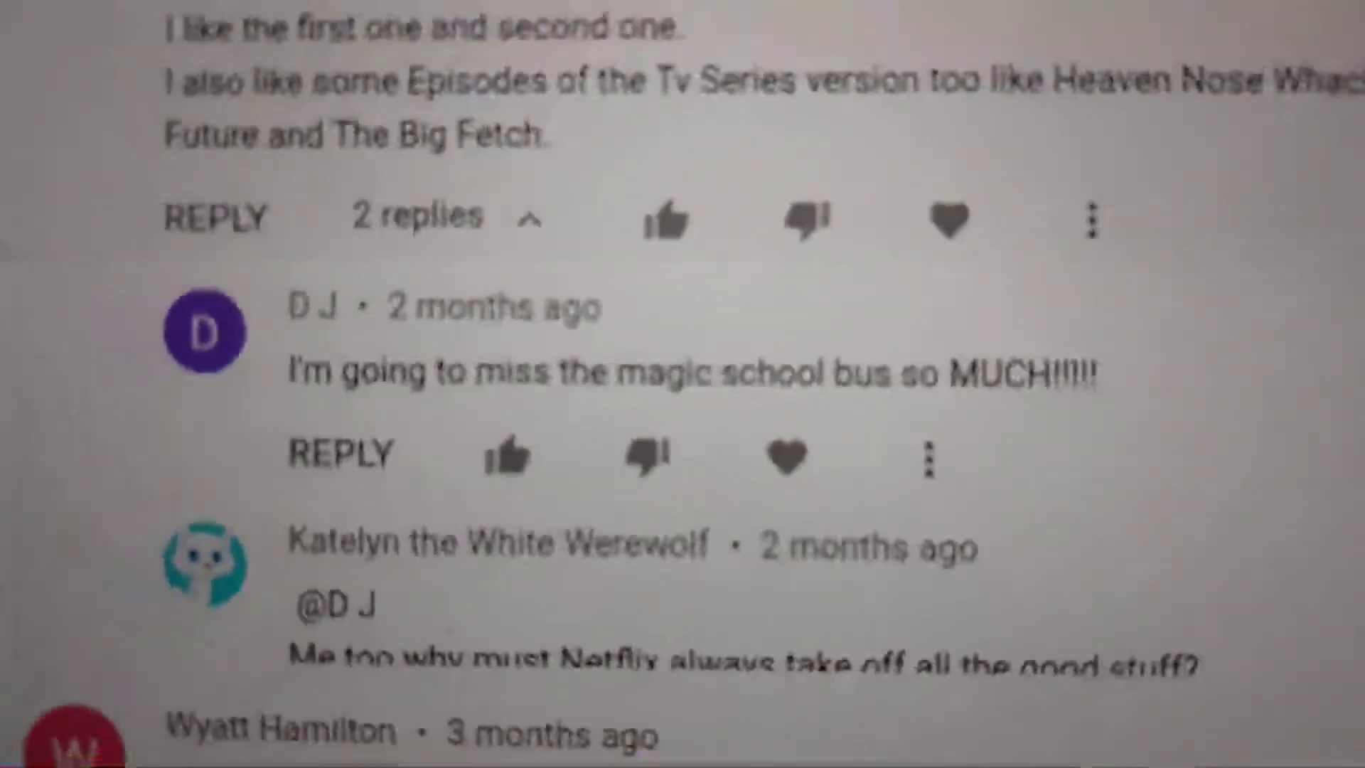
pyautogui.scroll(-3)
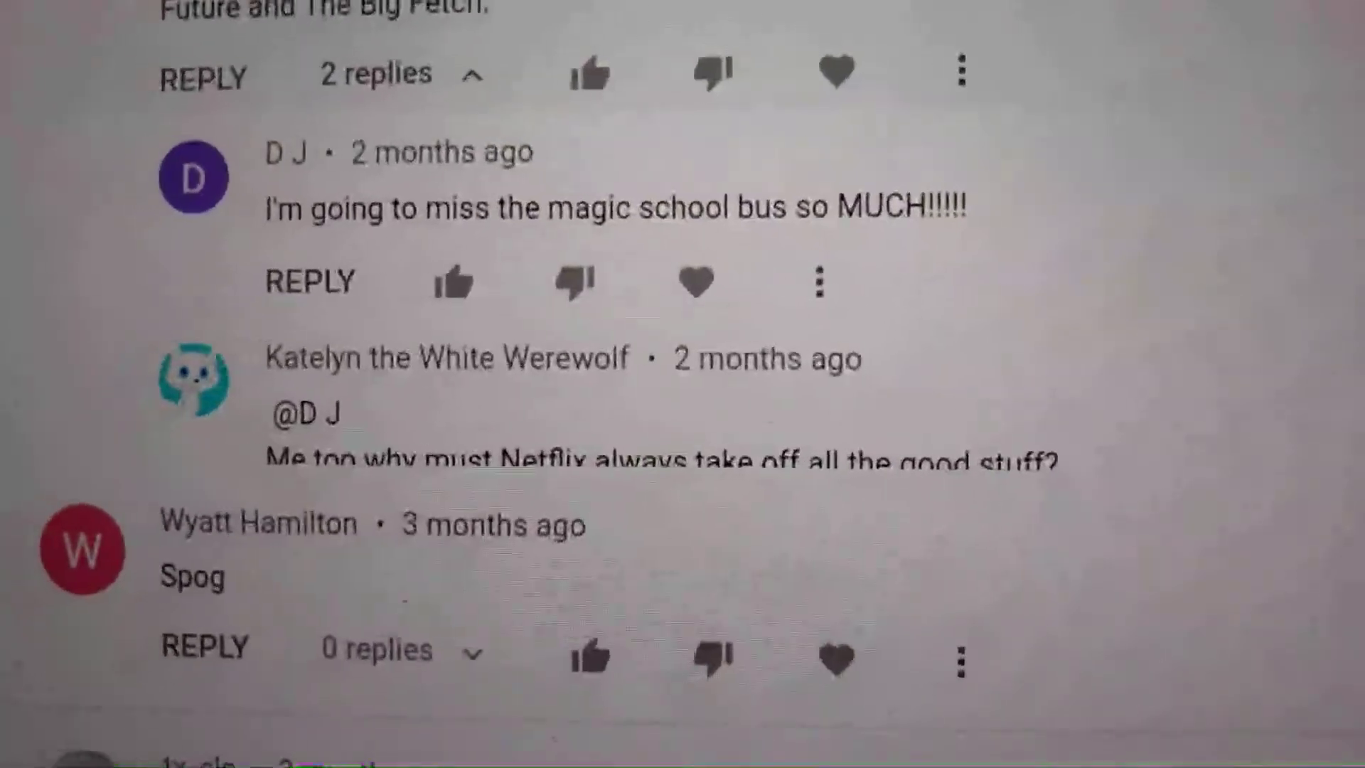
pyautogui.scroll(-3)
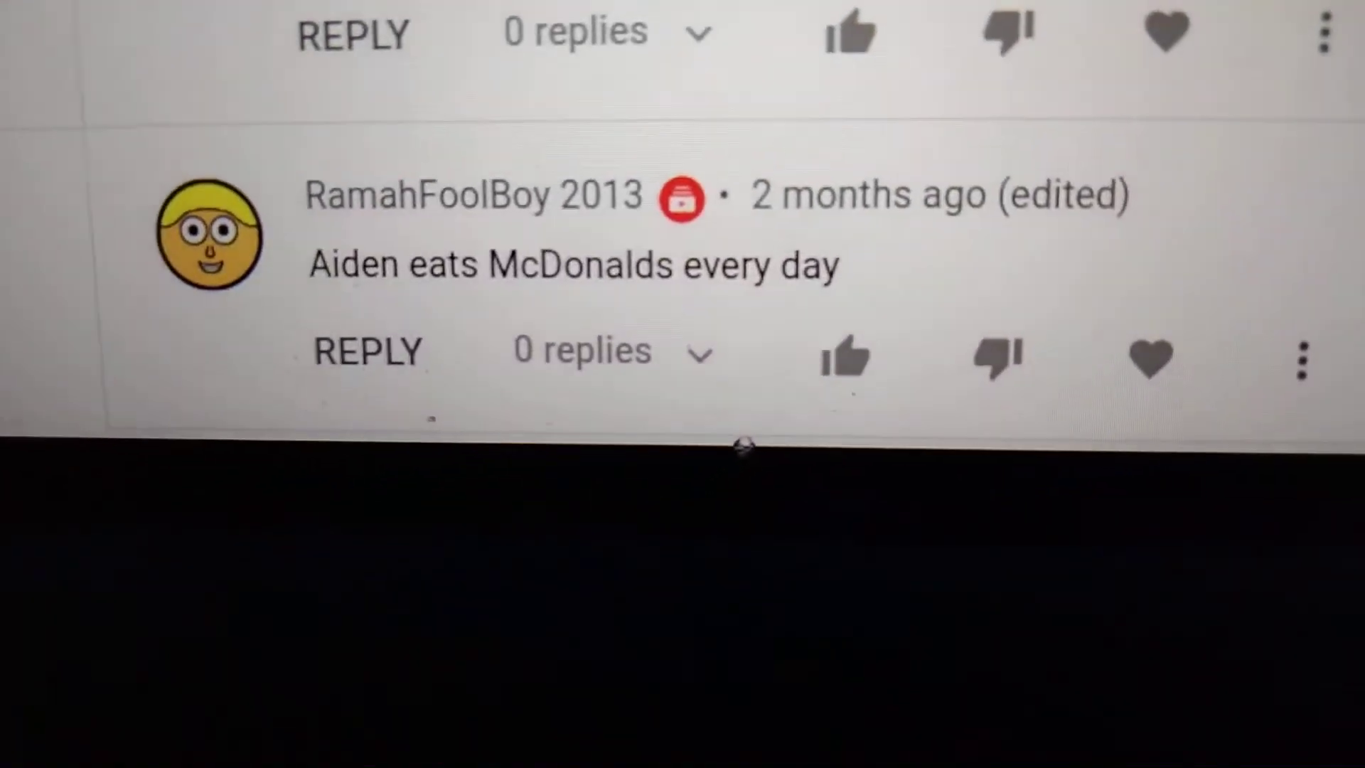
pyautogui.scroll(3)
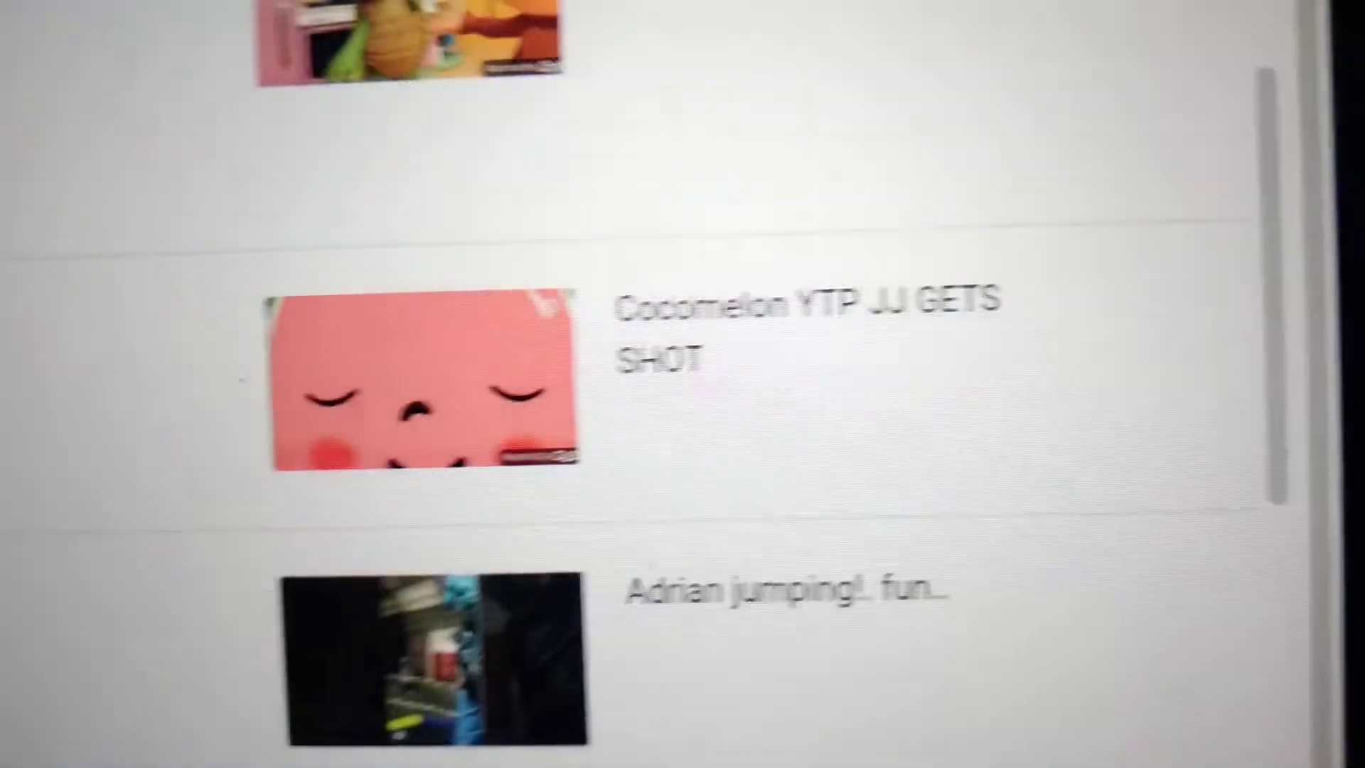
pyautogui.scroll(-3)
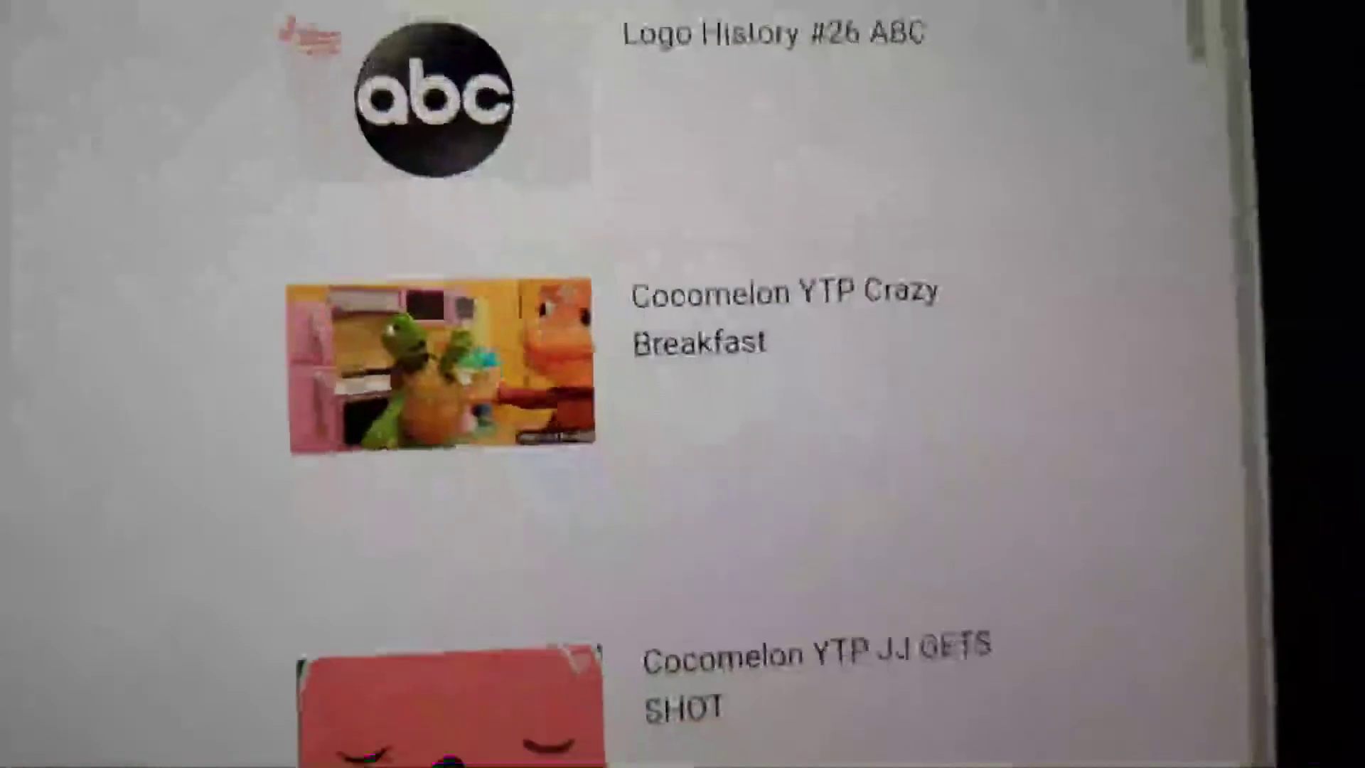